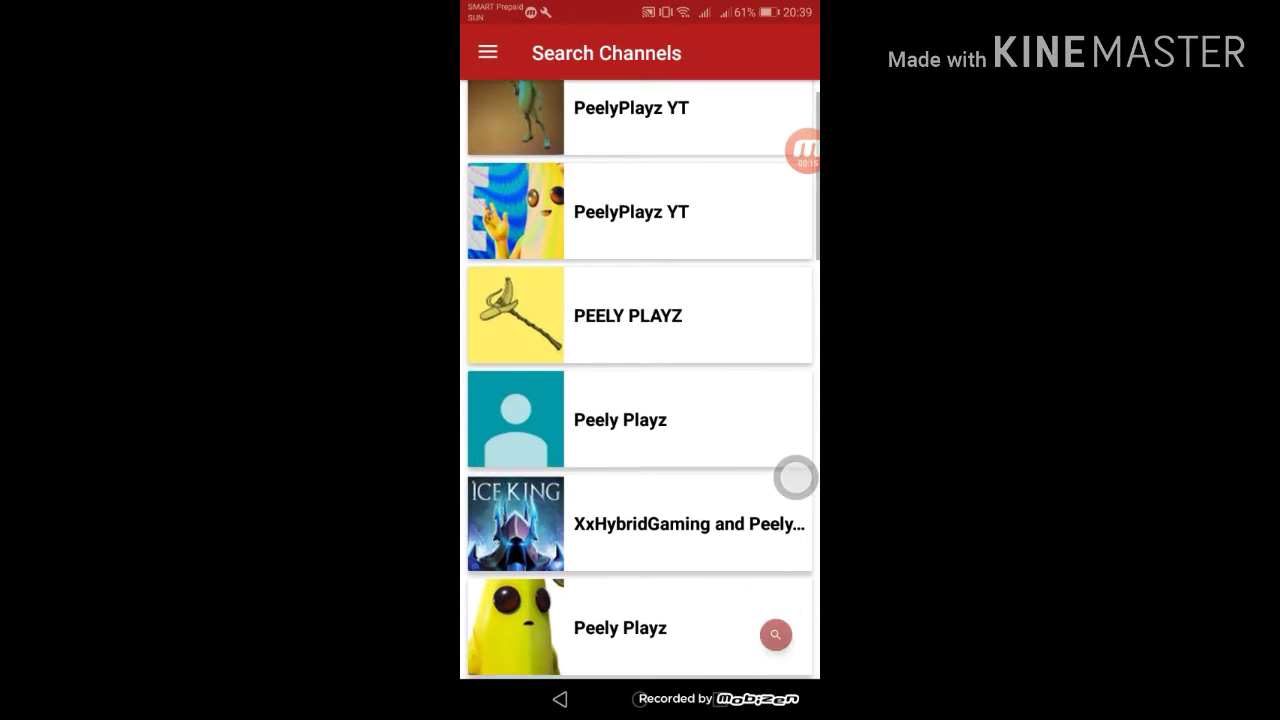
# Start a new channel search, abandon it, and exit the app to the home screen
pyautogui.scroll(-3)
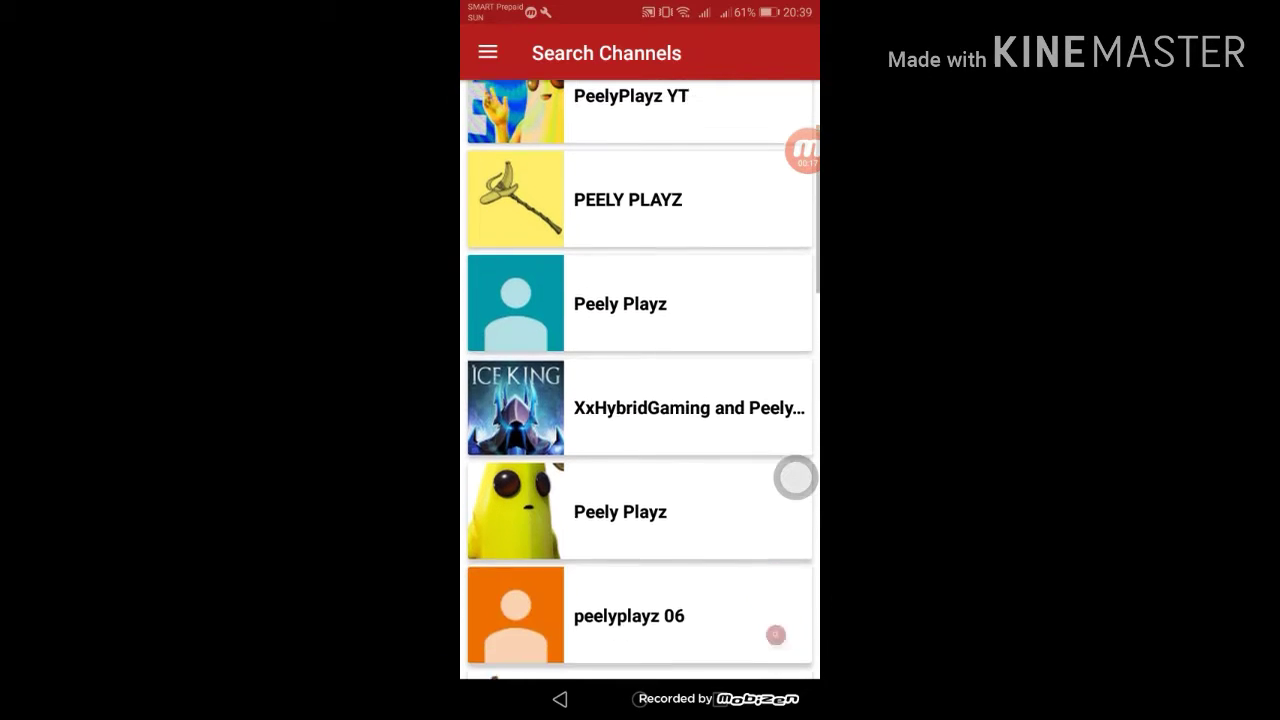
pyautogui.click(632, 96)
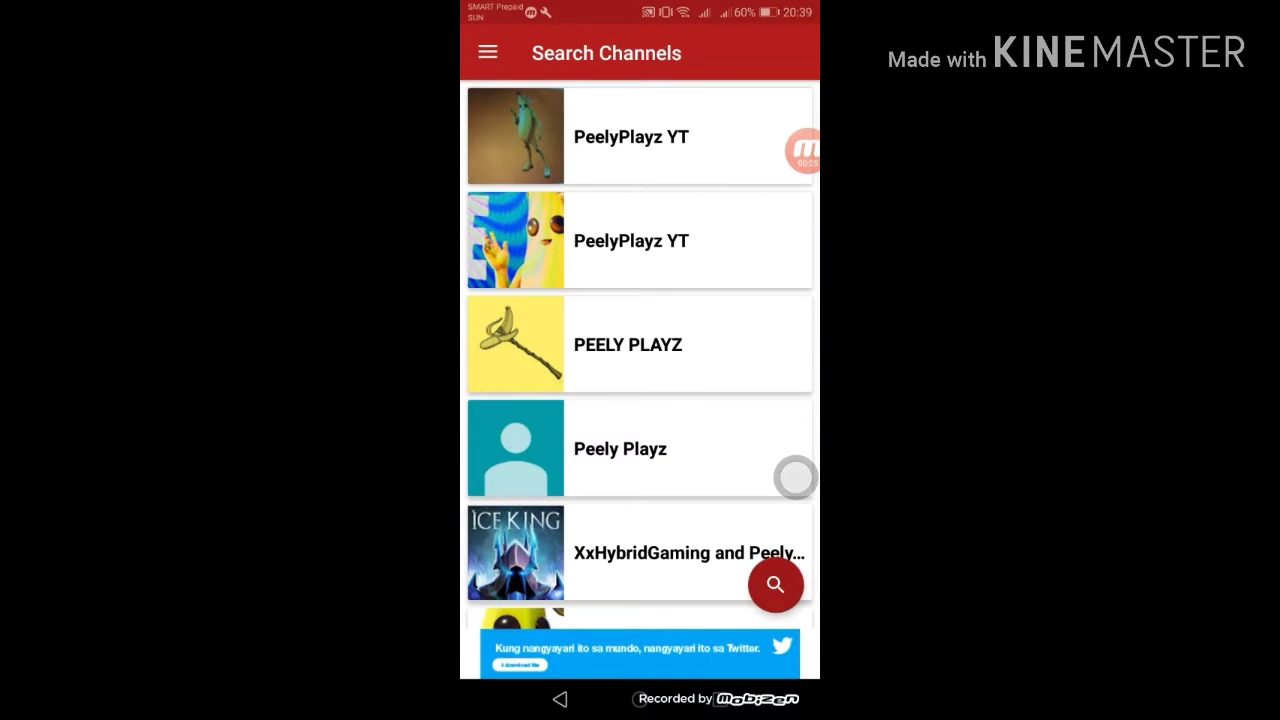
pyautogui.click(776, 584)
pyautogui.write('Faze C')
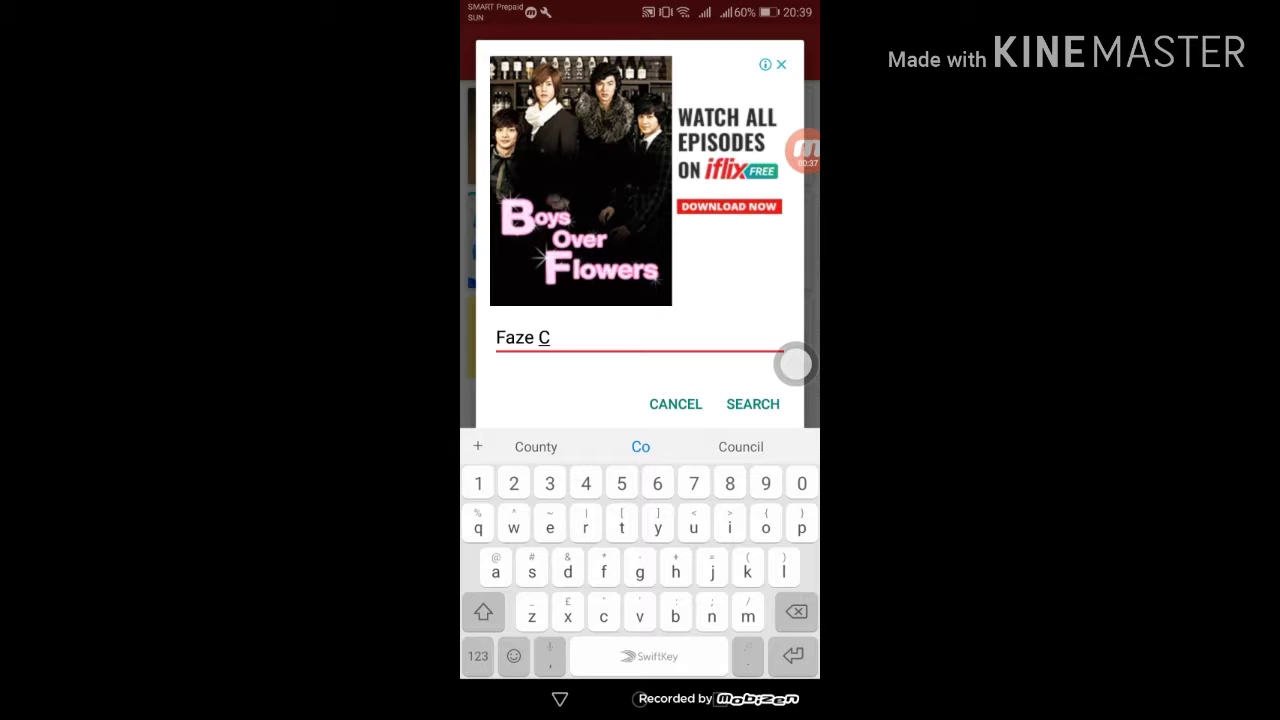
pyautogui.click(752, 404)
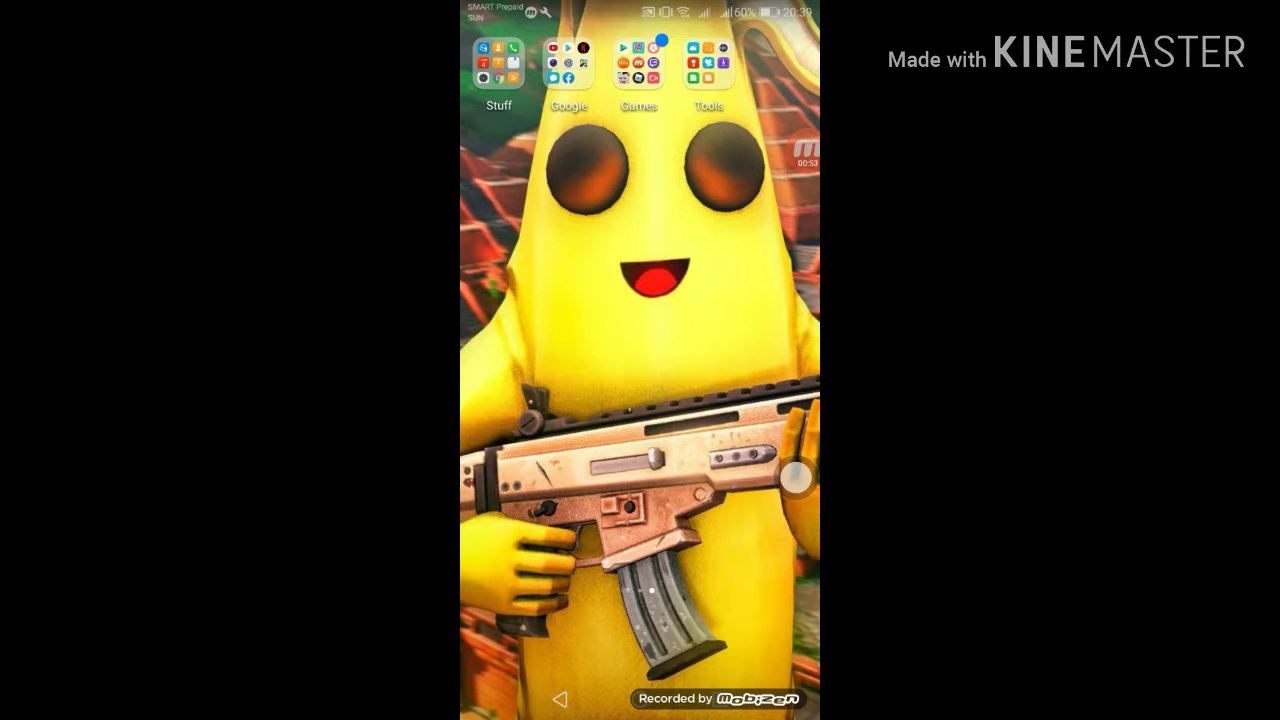
# Launch the subscriber count app from the Games folder, showing its empty channel search prompt
pyautogui.click(636, 64)
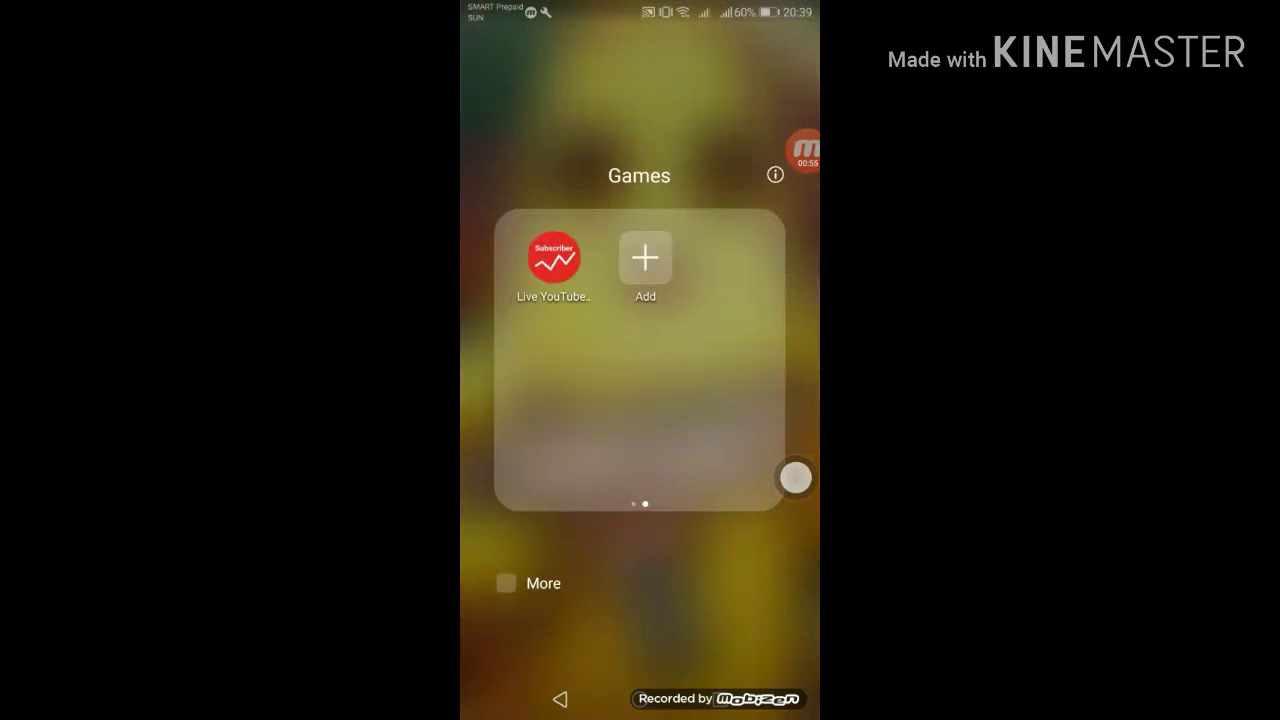
pyautogui.click(552, 256)
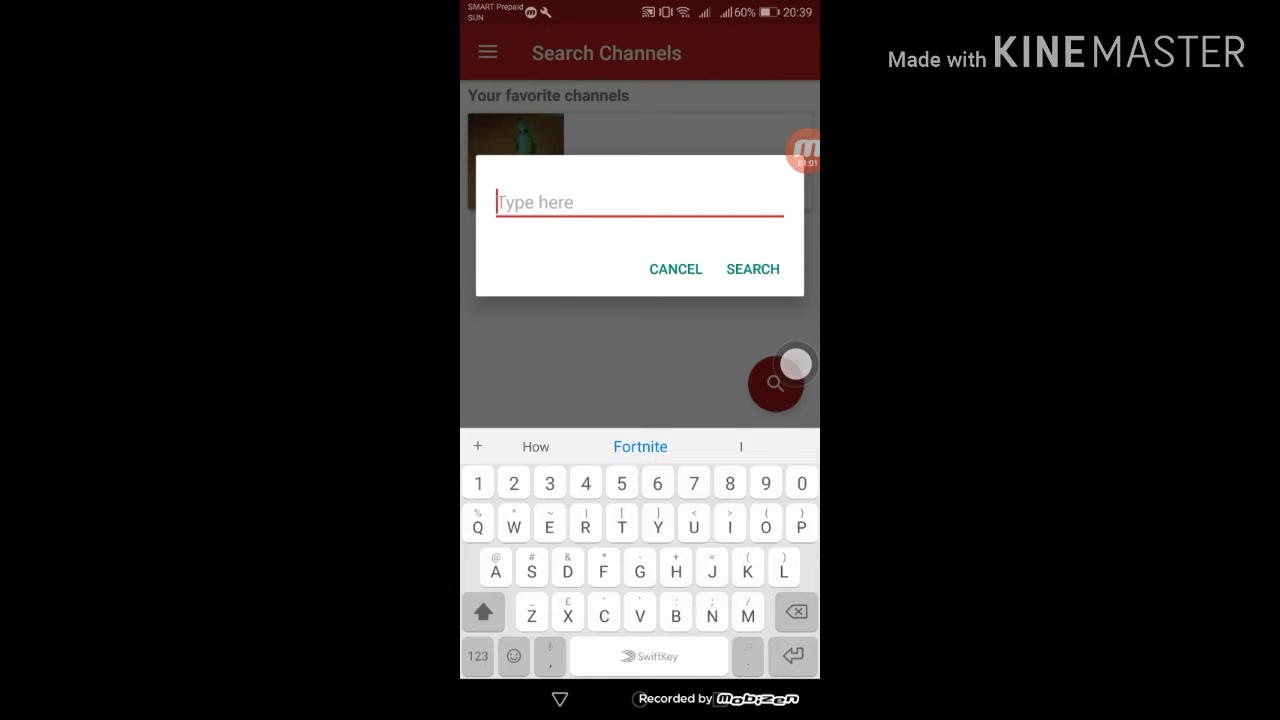
# Search for the channel "Geeno Aiden Santos" so it appears first in the results
pyautogui.write('Geeno Aiden Santo')
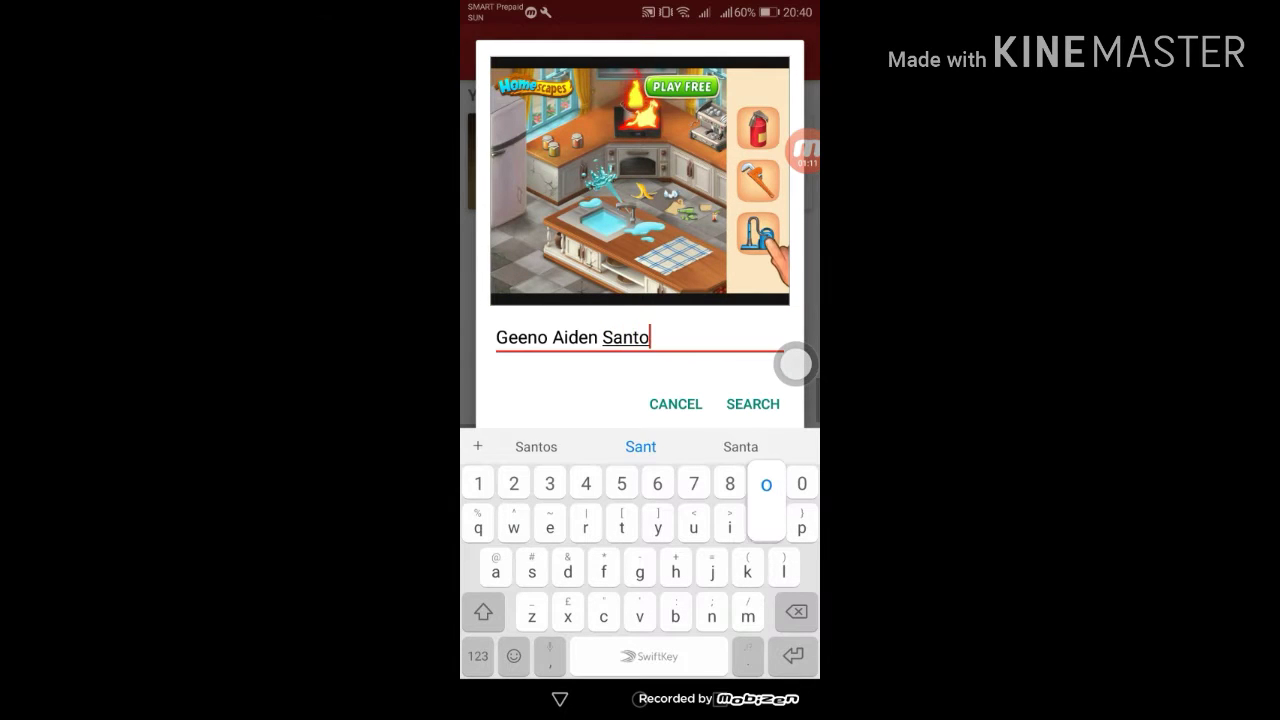
pyautogui.click(752, 404)
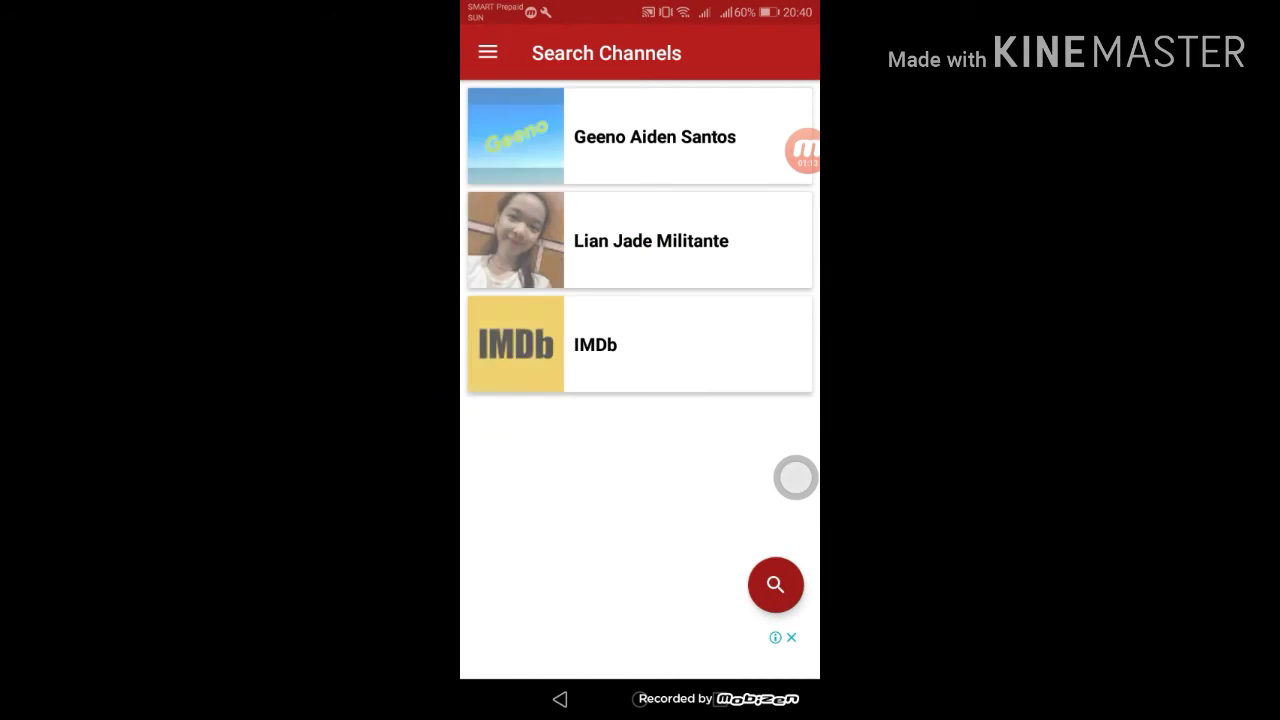
# Open the live subscriber count page for Lian Jade Militante, the second result
pyautogui.click(656, 136)
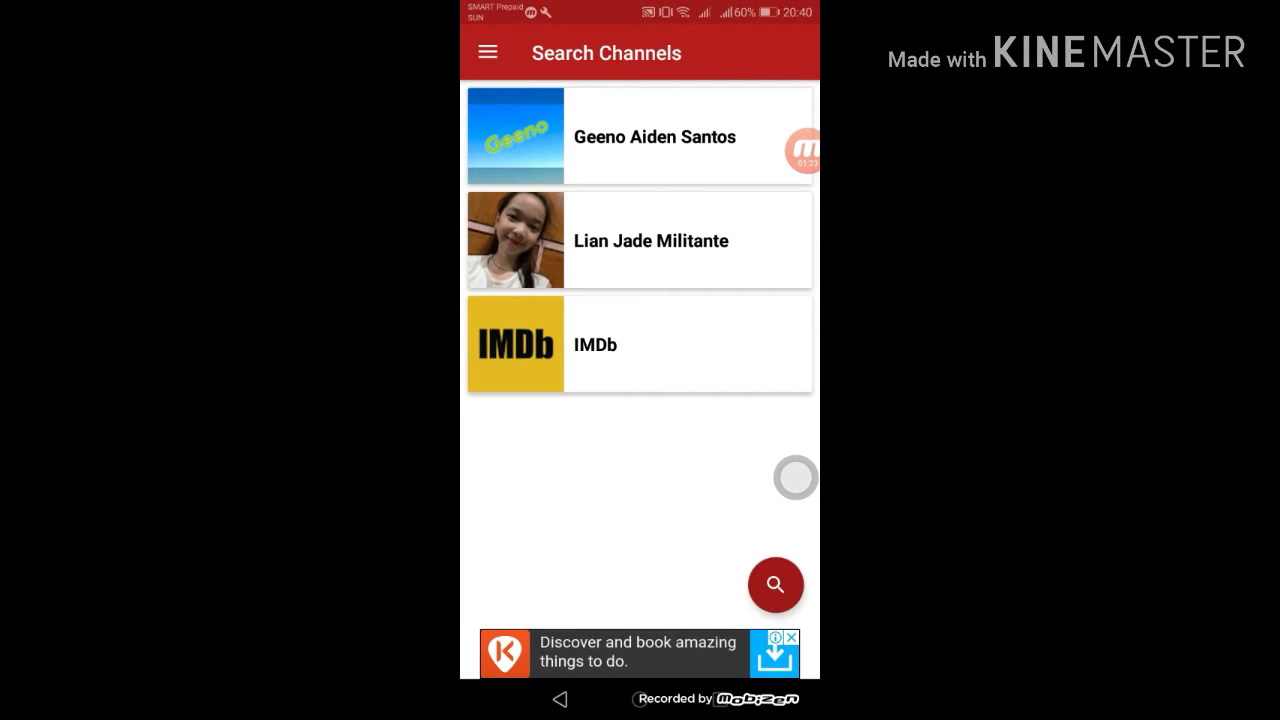
pyautogui.click(640, 240)
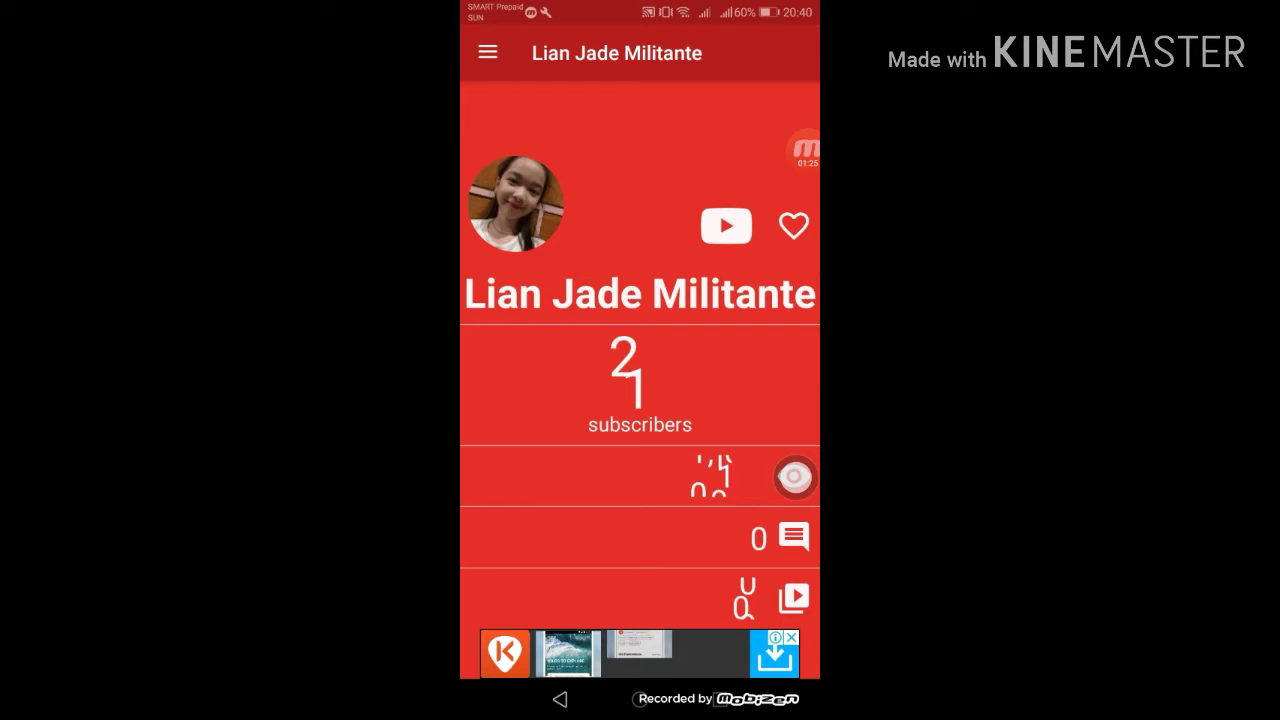